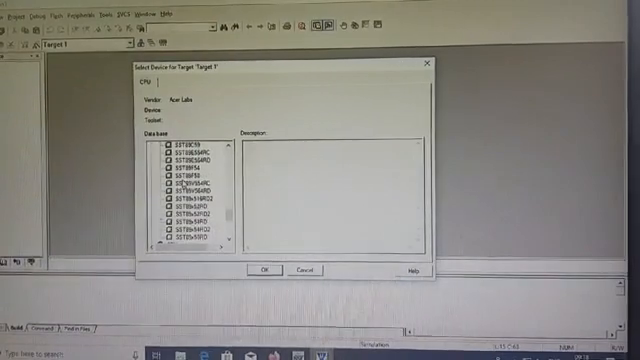
Step: Scroll the device list toward the 8051 device for Target 1
scroll(down, 3)
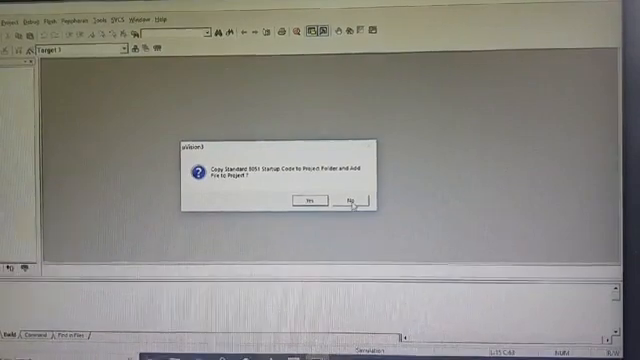
Step: Answer the prompt about copying the 8051 startup code into the project
click(356, 200)
text(led1)
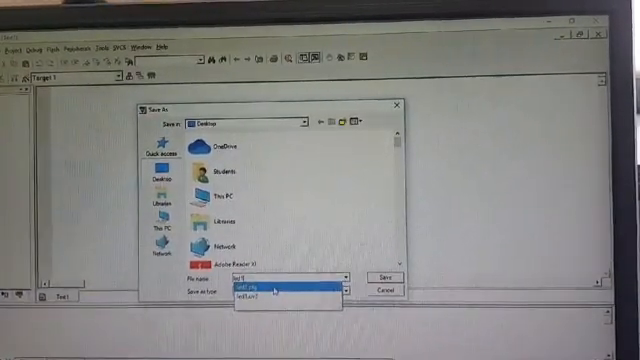
Step: Save the new source file to the desktop with the .asm file type
click(270, 288)
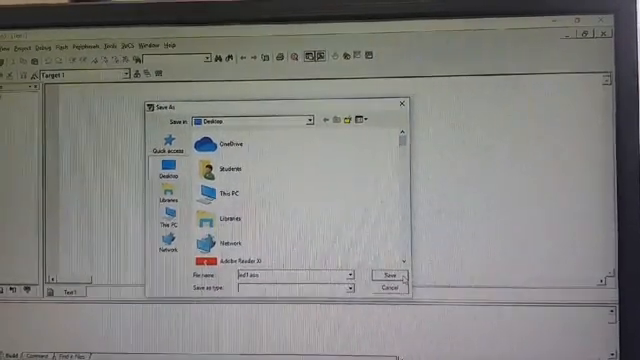
click(400, 276)
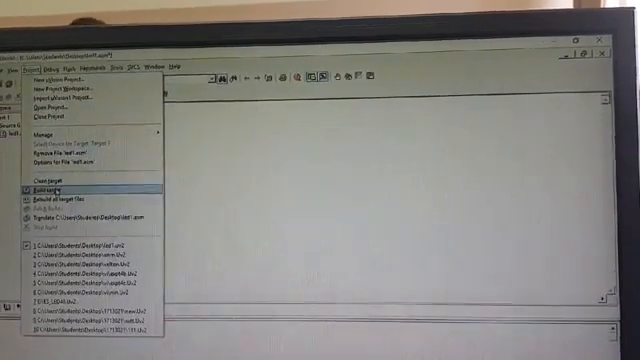
Step: Build Target 1 and bring up its Options for Target settings
click(40, 190)
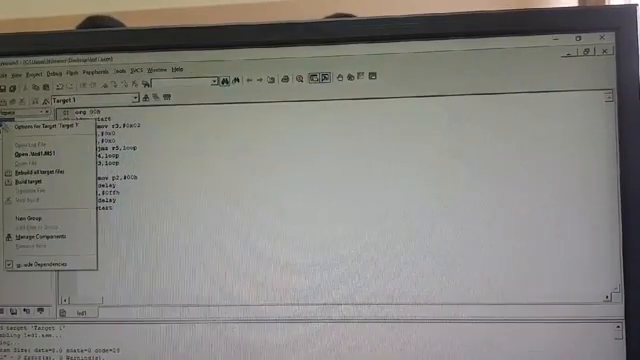
click(40, 126)
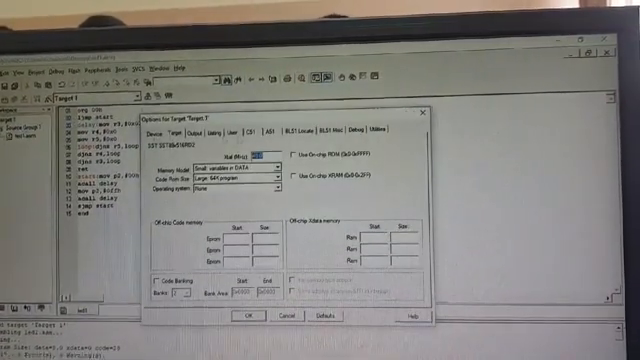